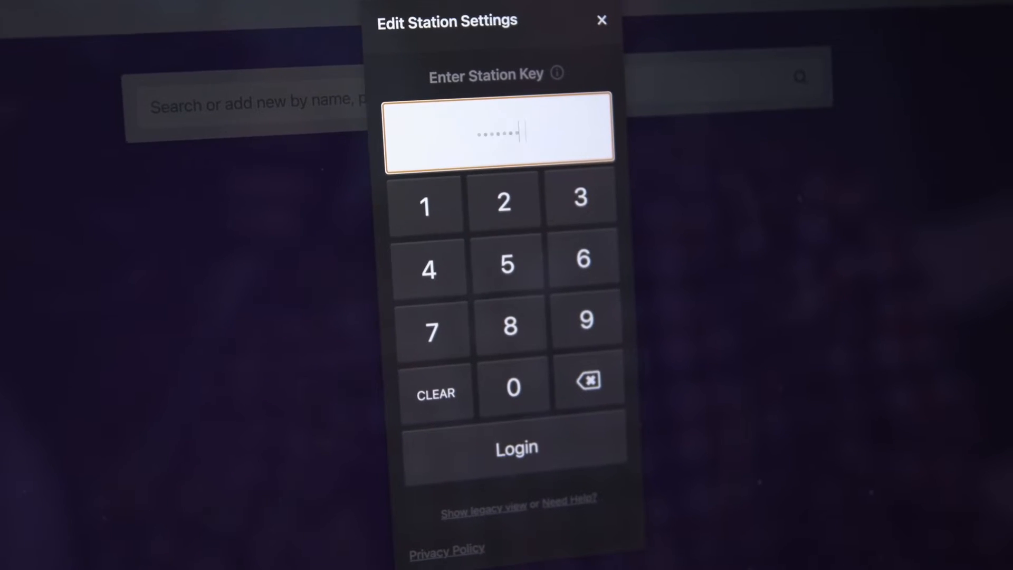
Step: Submit the entered station key to unlock the station settings
left_click(516, 448)
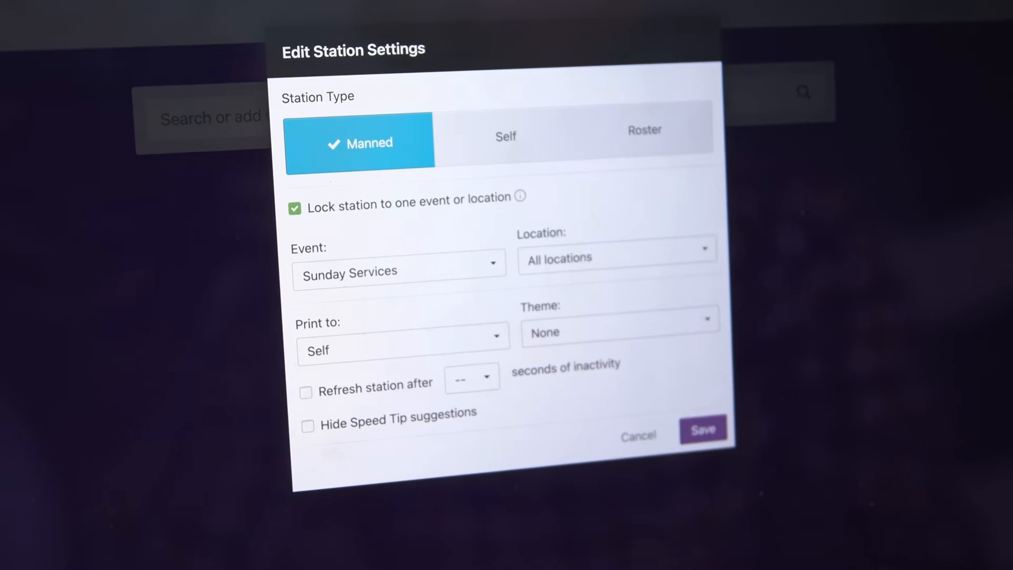
Step: Change Print to from Self to another station's printer
left_click(401, 351)
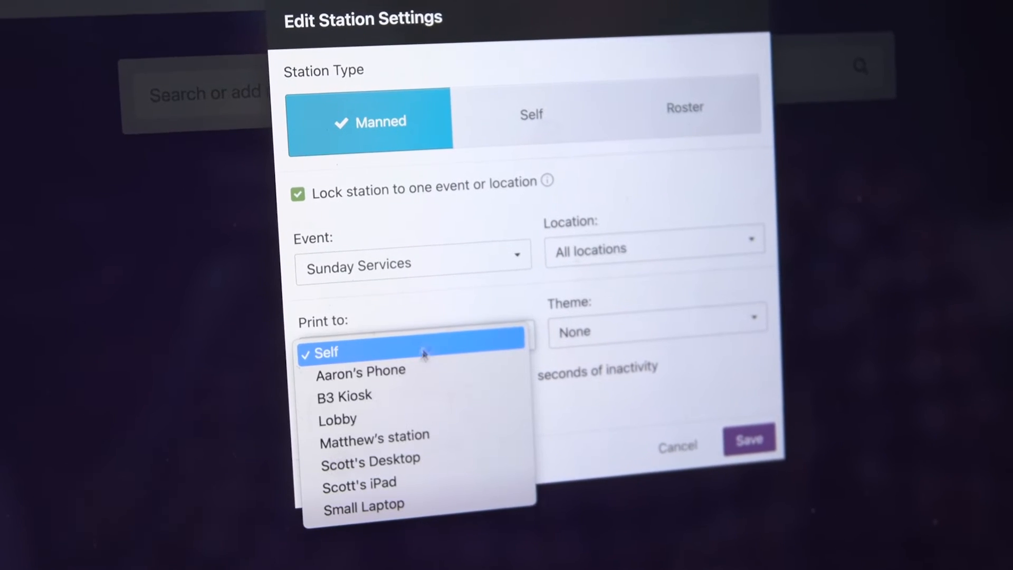
left_click(344, 395)
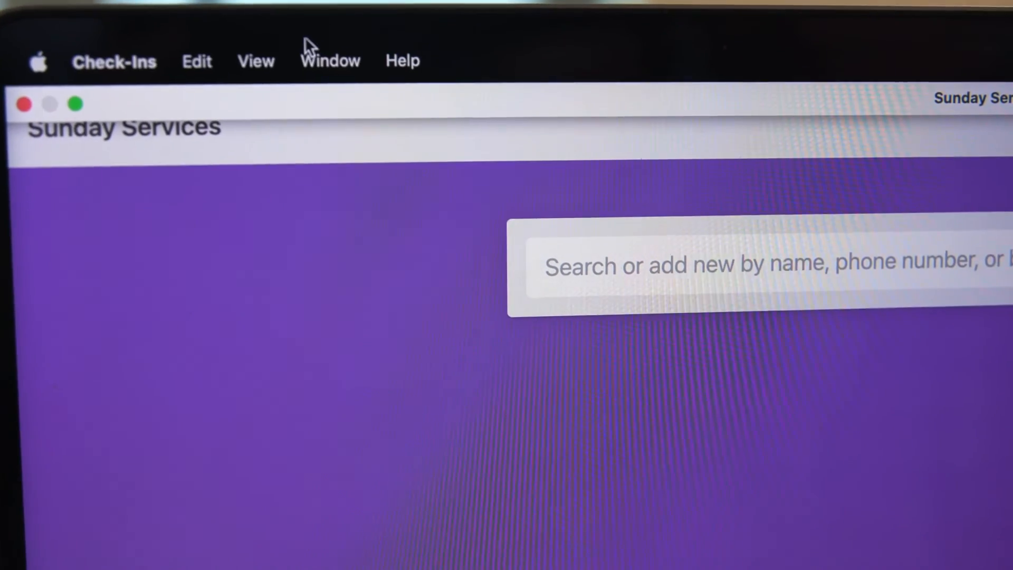
Step: Open Window > Printer Check to view the printer setup page
left_click(330, 61)
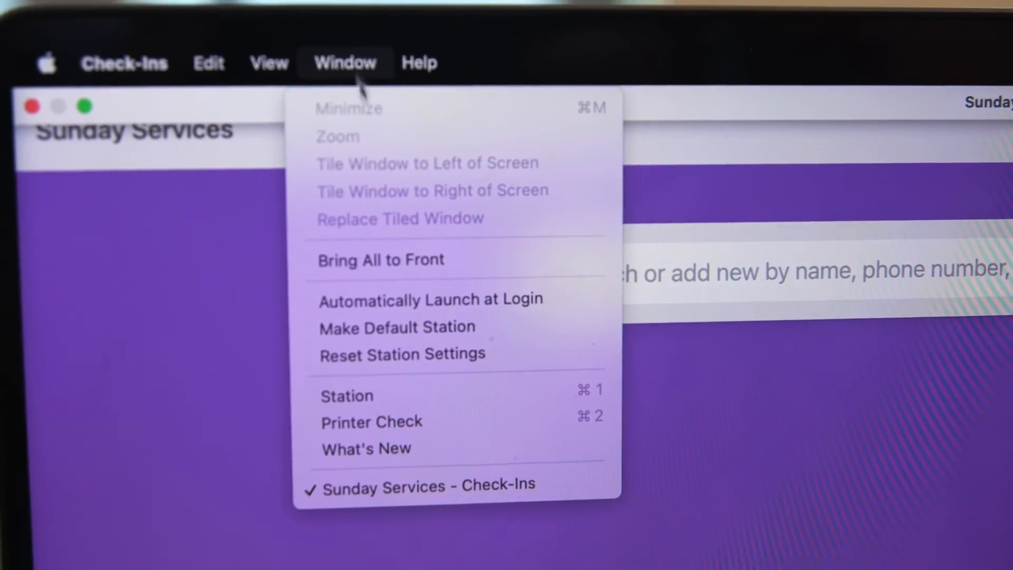
mouse_move(372, 425)
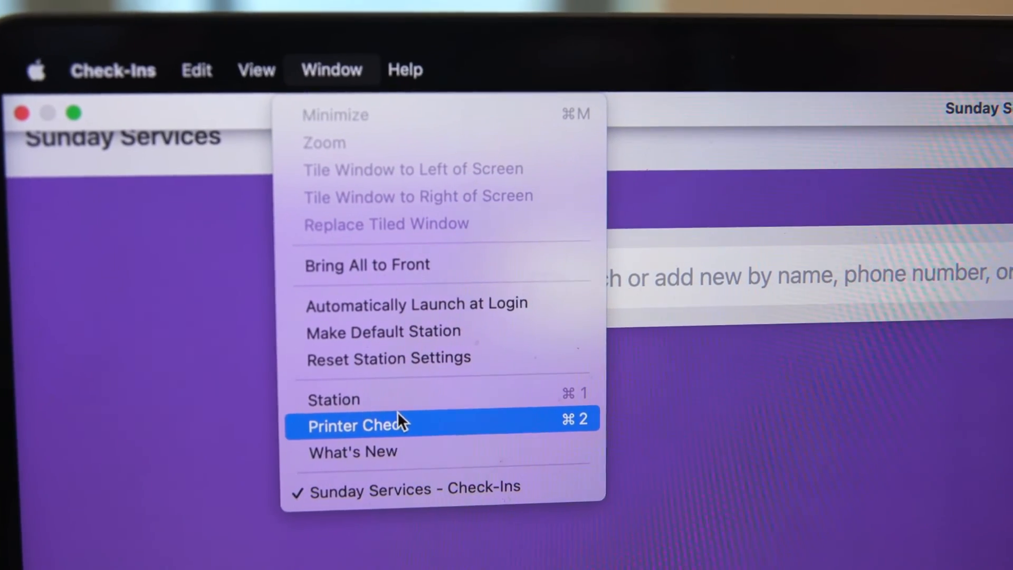
left_click(359, 426)
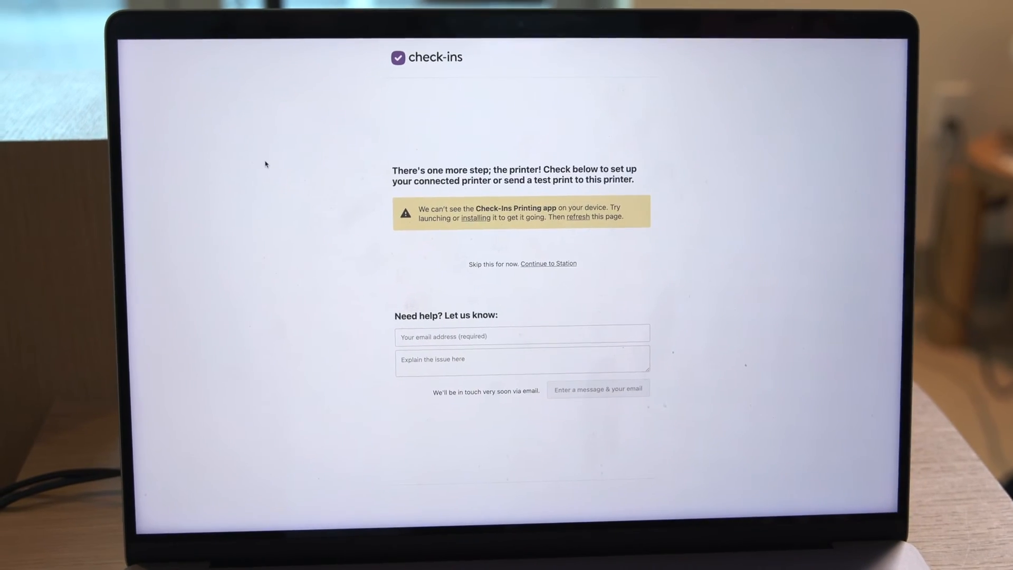